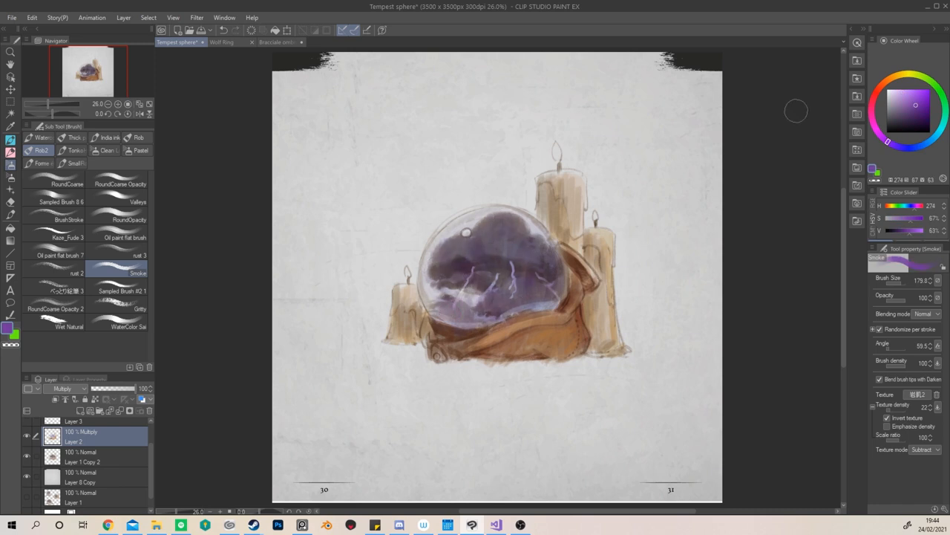
Step: Add a new normal raster layer above the Multiply shading layer
click(878, 88)
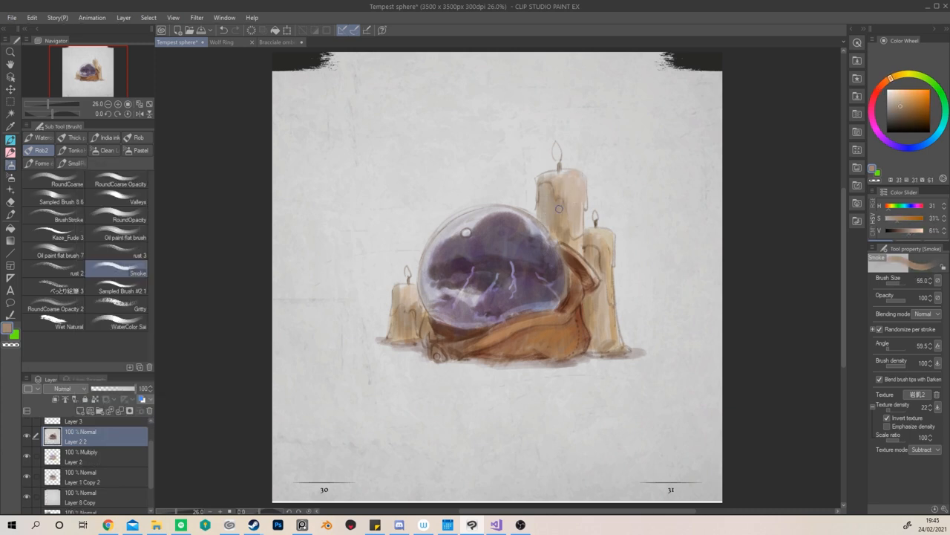
Step: Paint paler cream candle bodies with wax drips using darker brown and cream tones
click(571, 186)
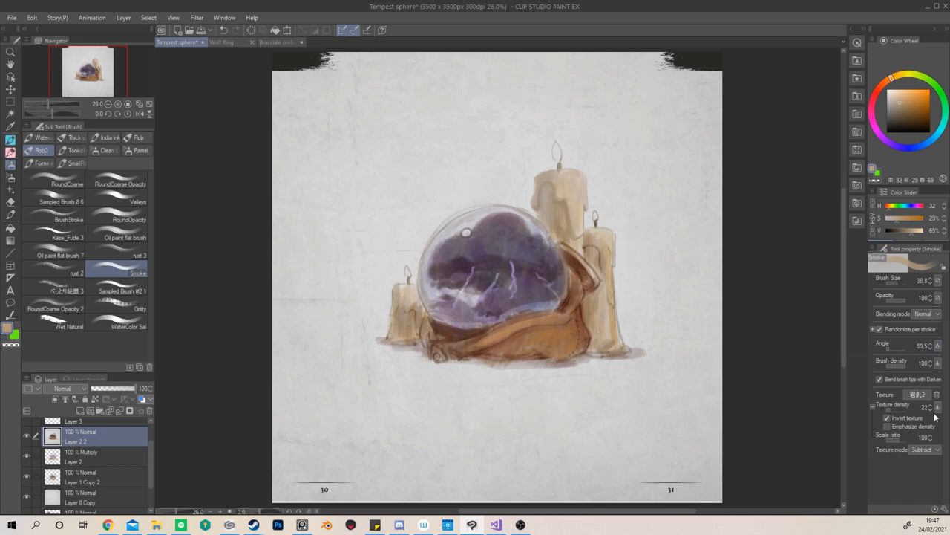
click(901, 113)
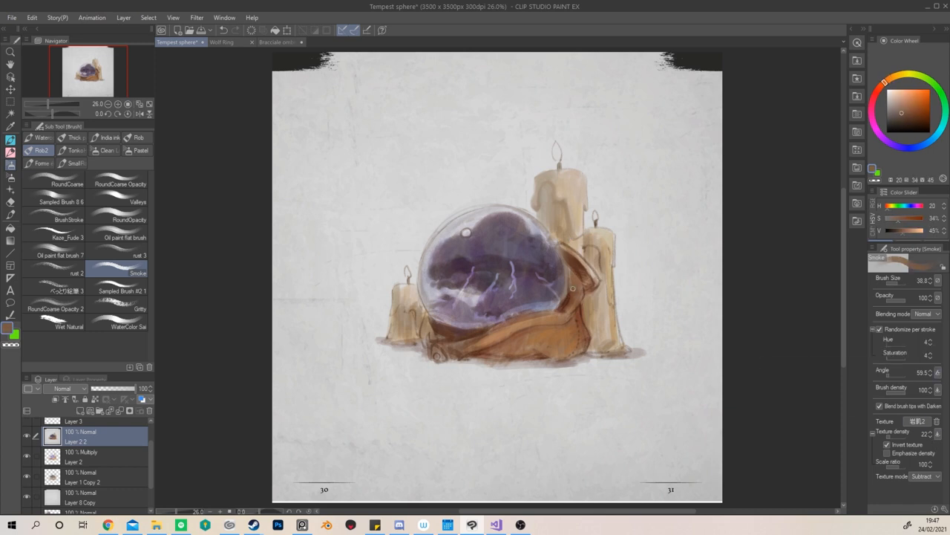
click(898, 101)
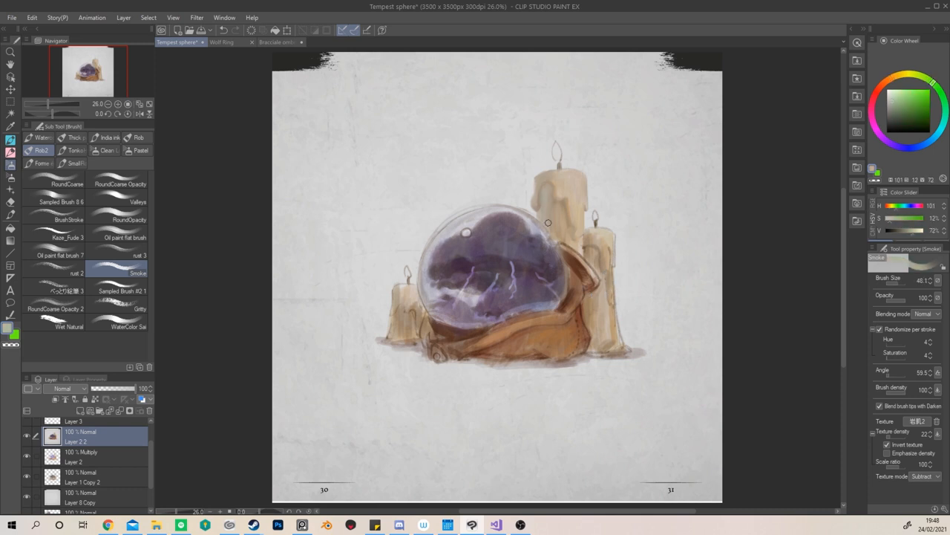
click(895, 96)
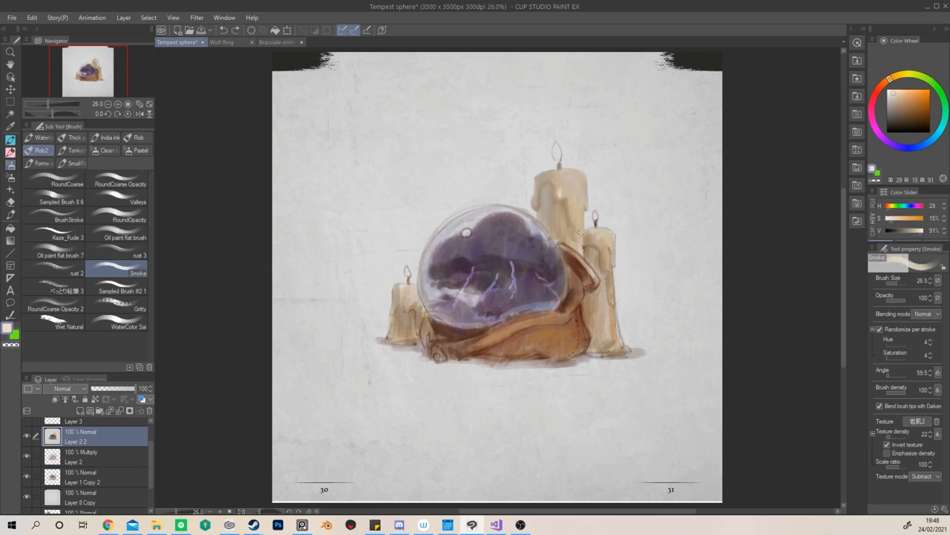
Step: Shade the right candle's wax drips in dark brown with the Smoke and Oil paint flat brushes
click(907, 104)
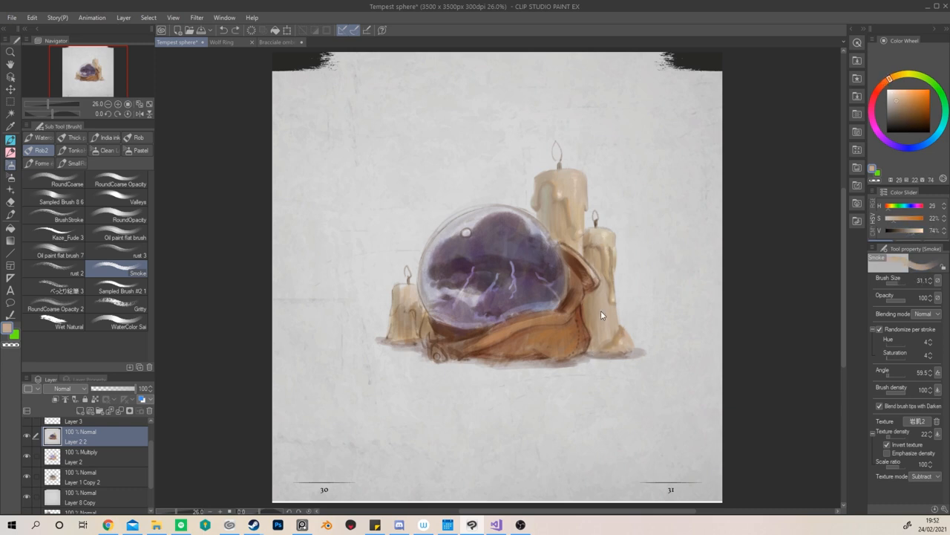
click(60, 255)
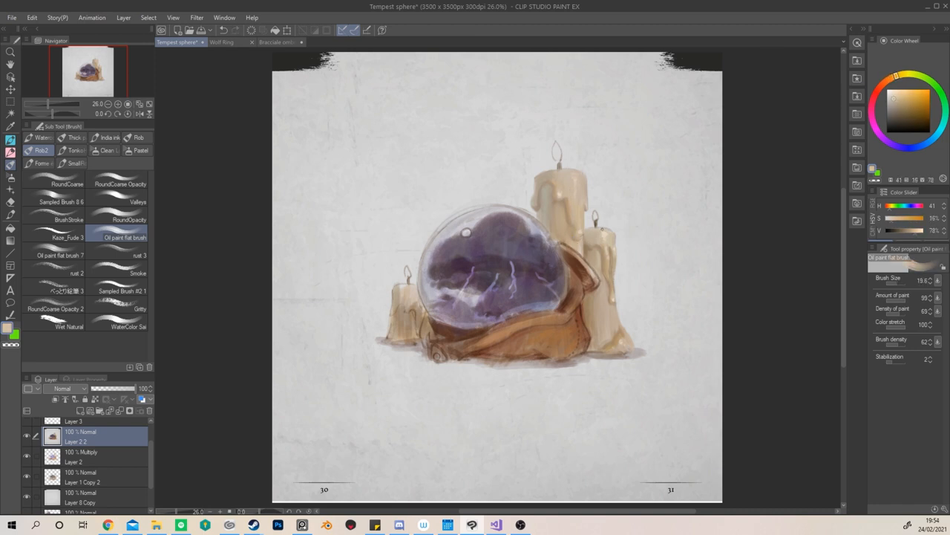
click(911, 113)
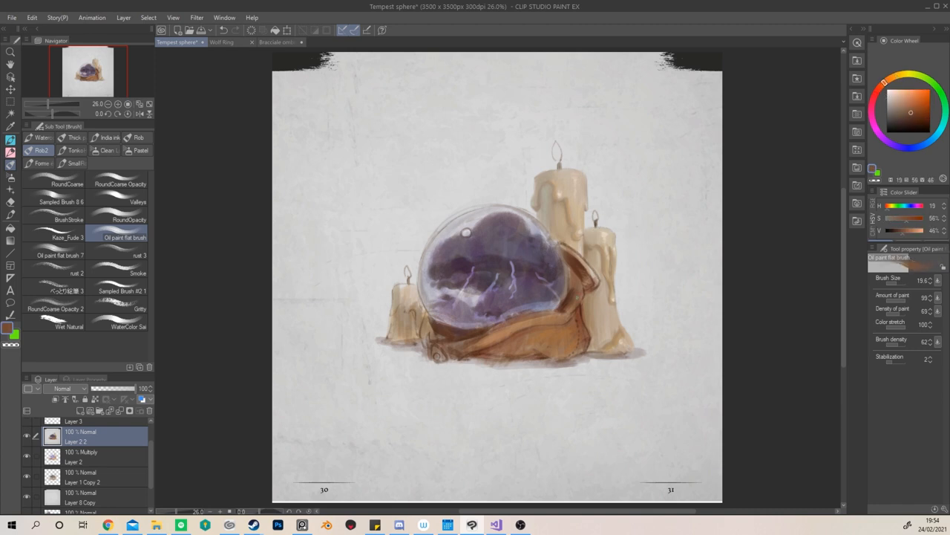
click(138, 273)
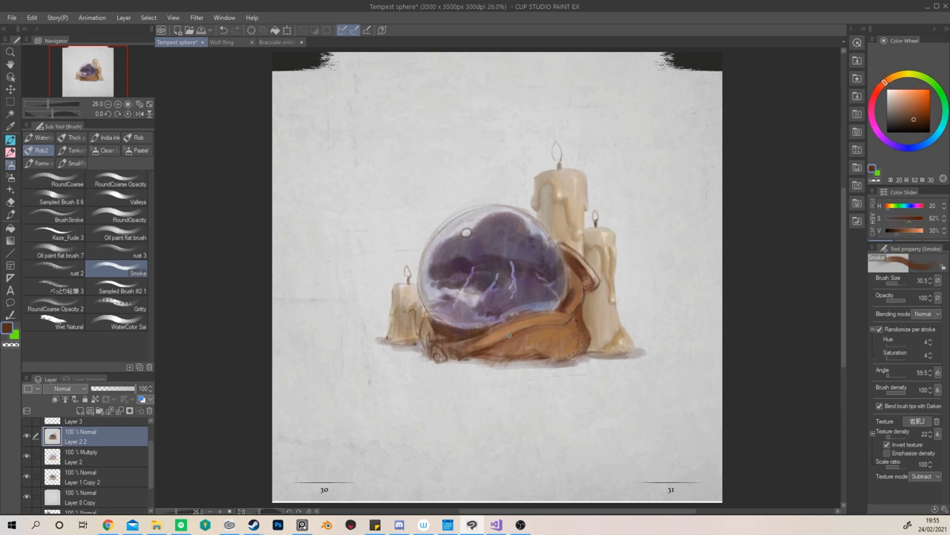
Step: Paint wax drips and shading on the cream candles
click(907, 107)
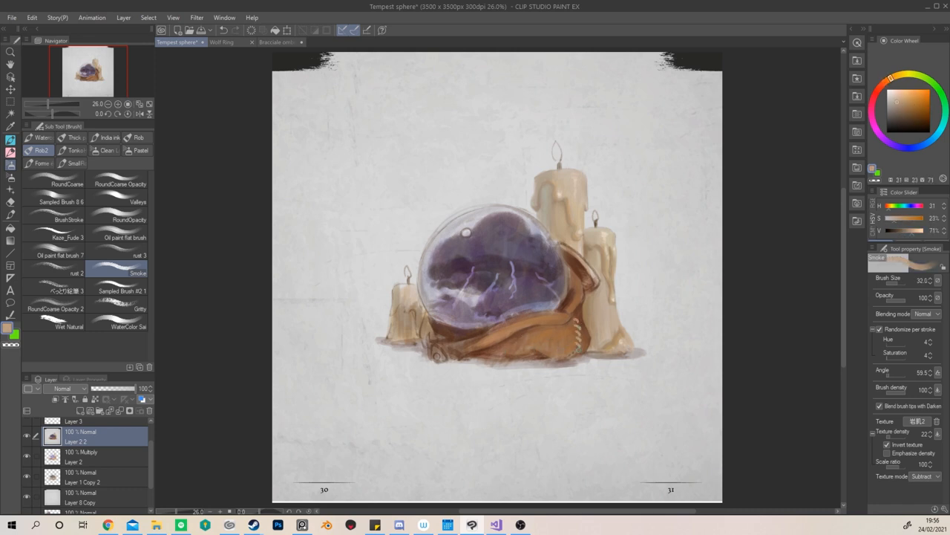
click(907, 107)
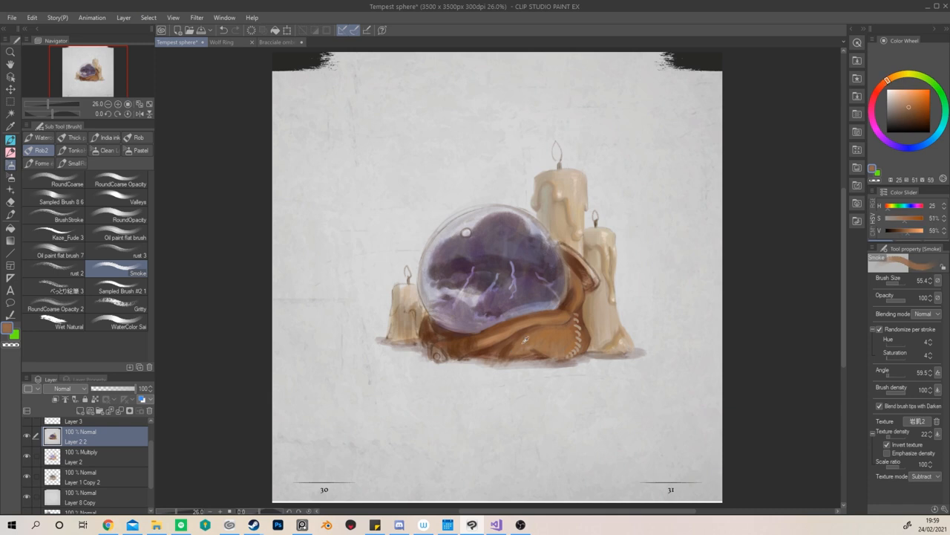
click(77, 273)
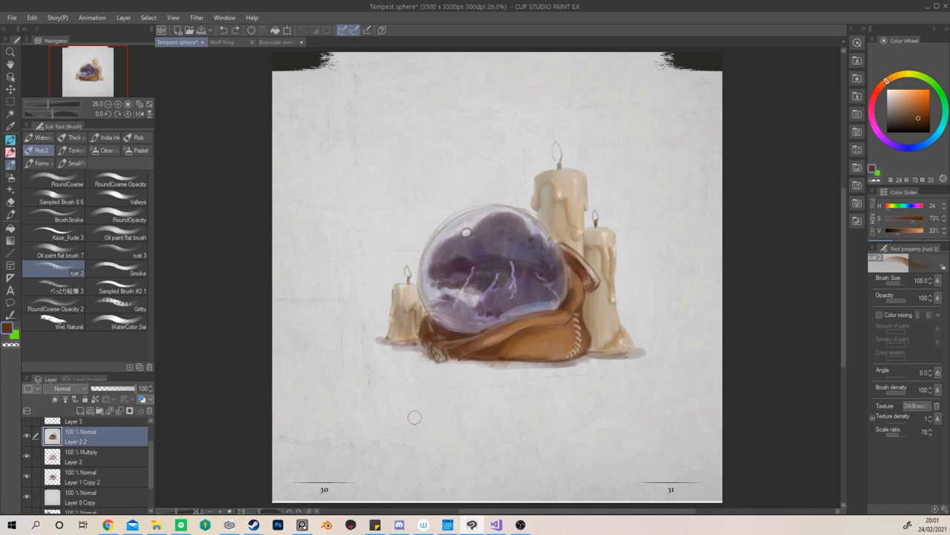
click(117, 274)
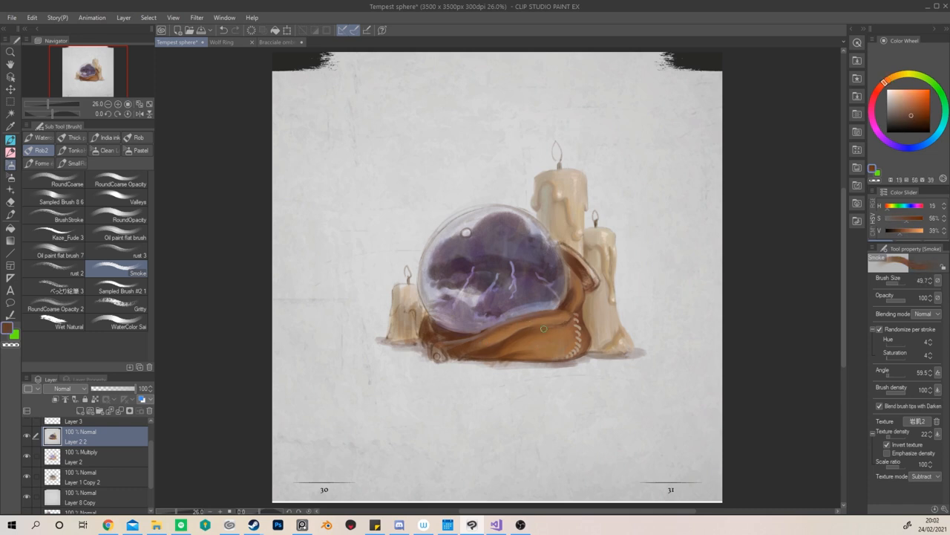
Step: Paint small orange flames on all three candle wicks
click(888, 82)
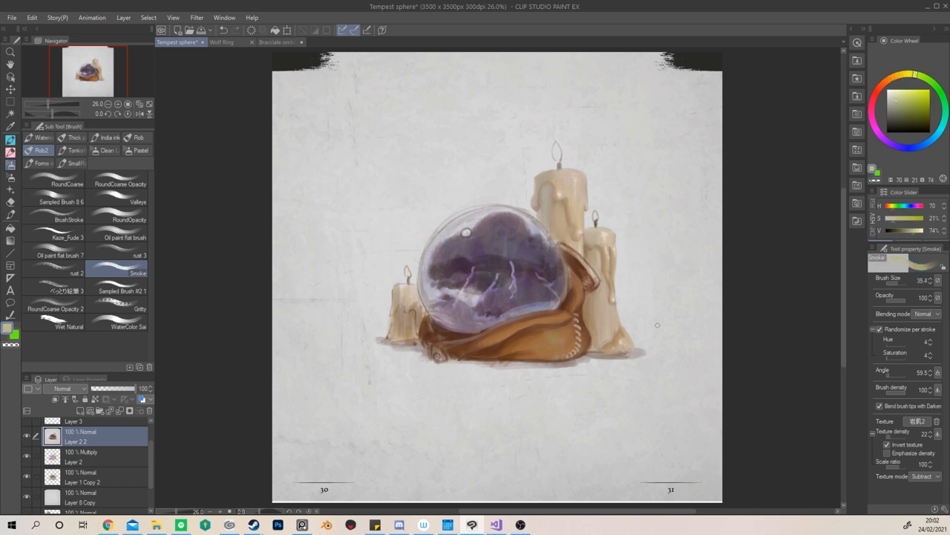
click(909, 108)
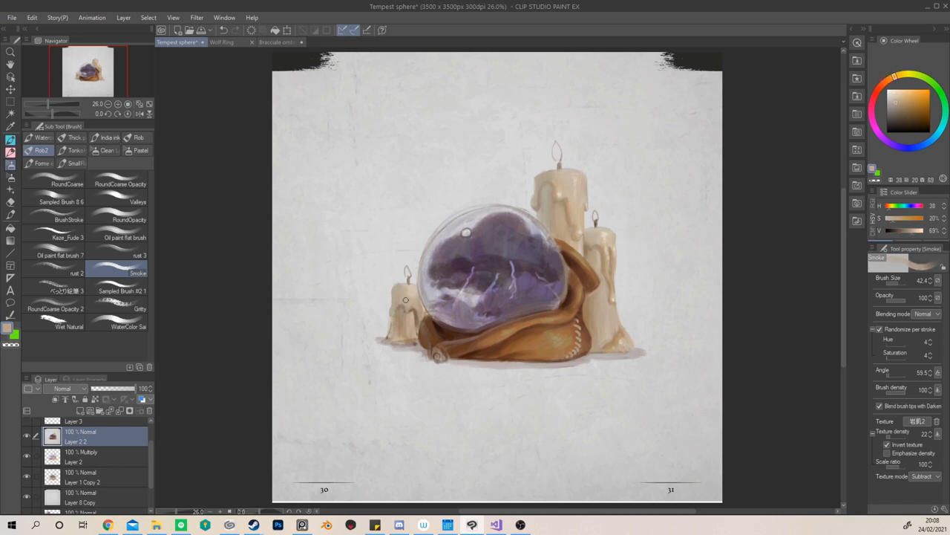
click(889, 95)
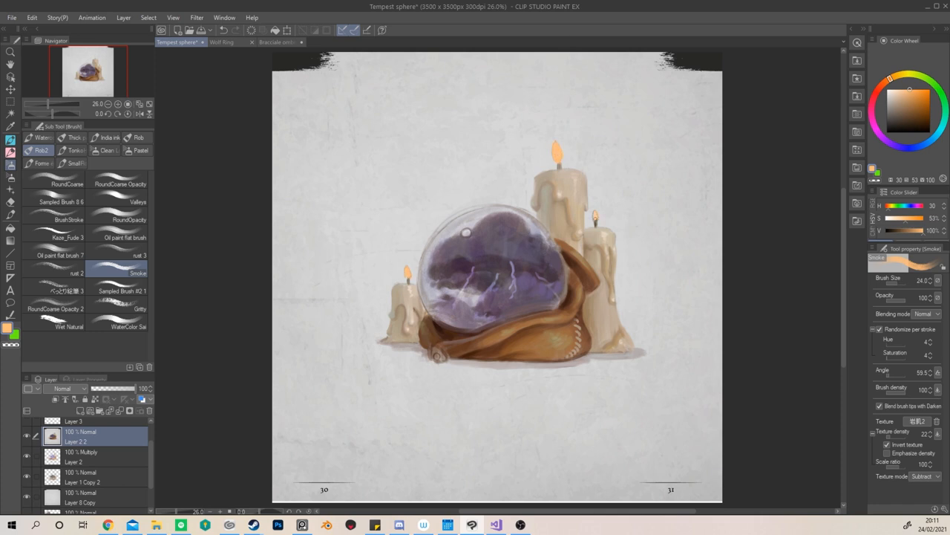
Step: Brush a more vivid orange over the three flames for sharper teardrop shapes
click(909, 101)
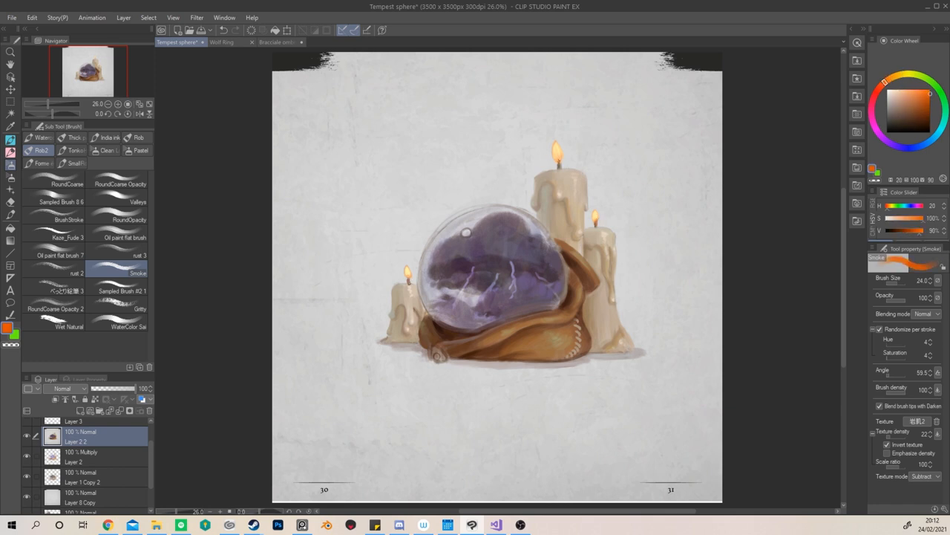
click(910, 111)
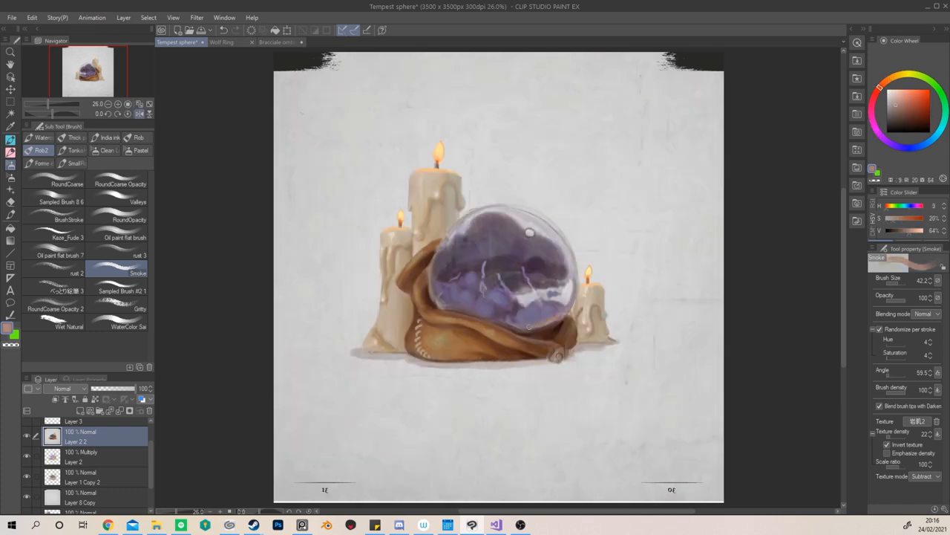
Step: Paint billowing lavender smoke clouds with darker purple shadows inside the sphere
click(896, 109)
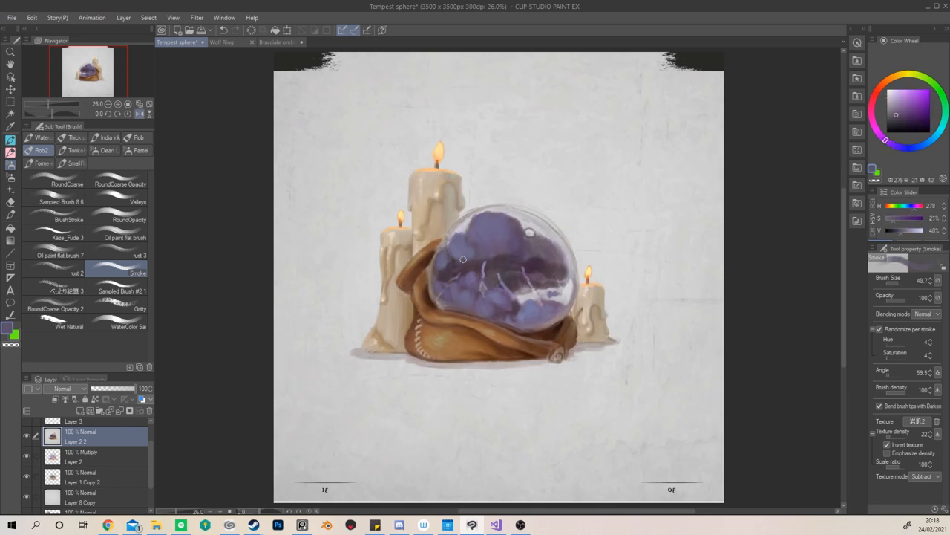
click(897, 110)
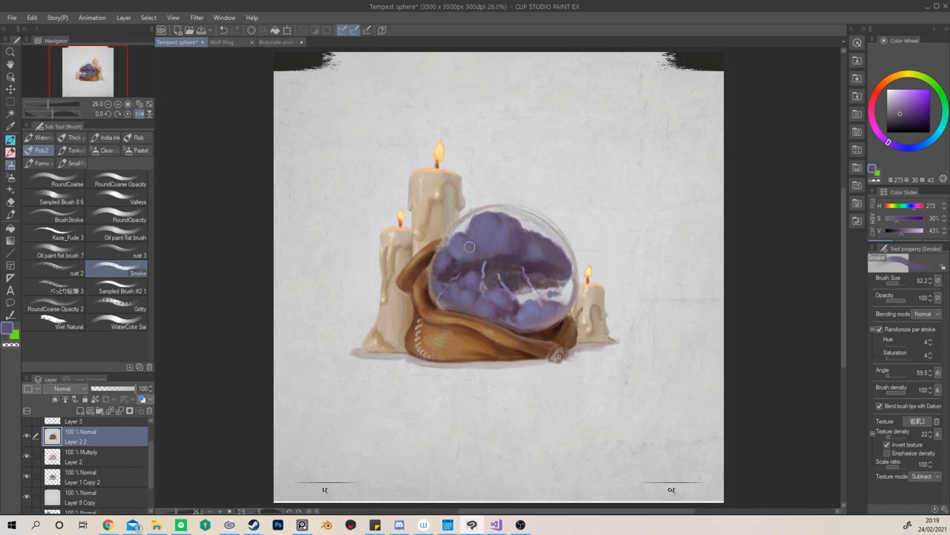
click(883, 82)
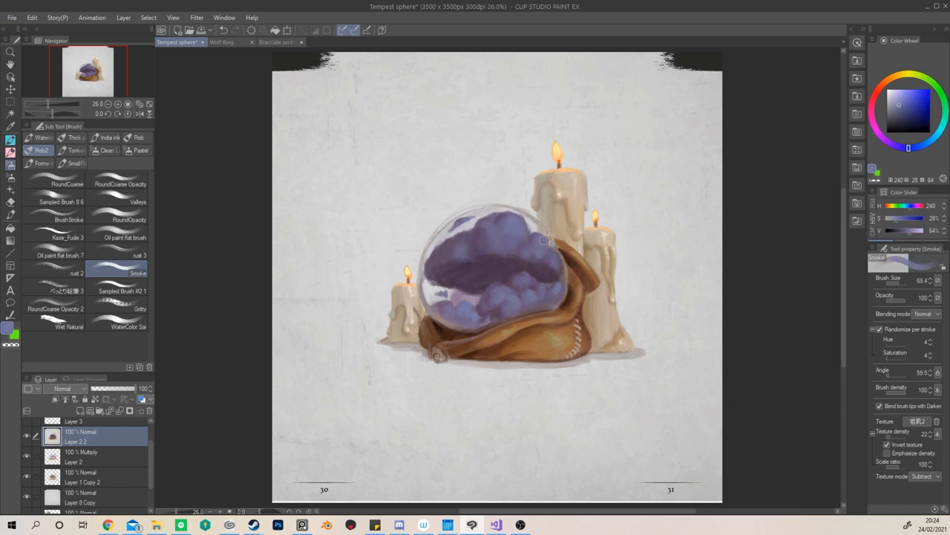
Step: Paint glowing blue-white lightning bolts under the clouds with the brush set to Add (Glow)
click(900, 119)
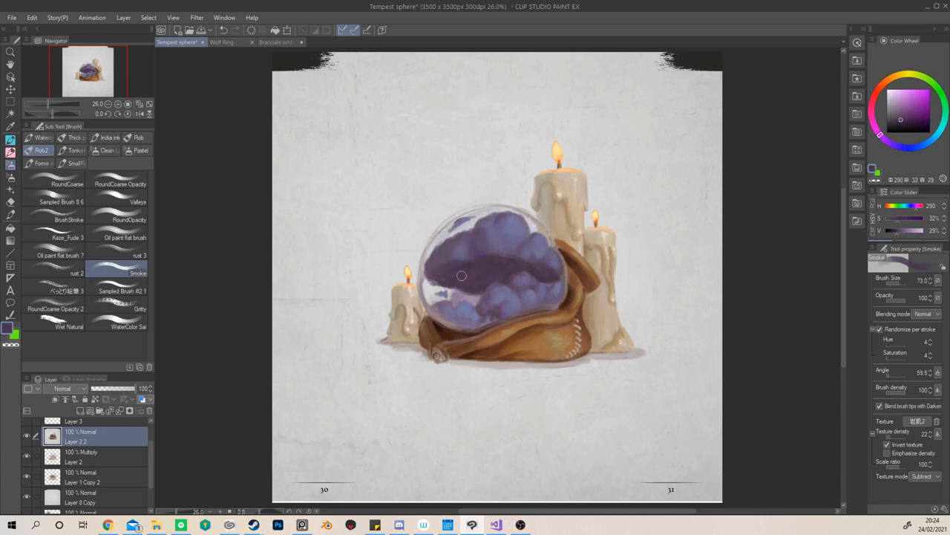
click(909, 148)
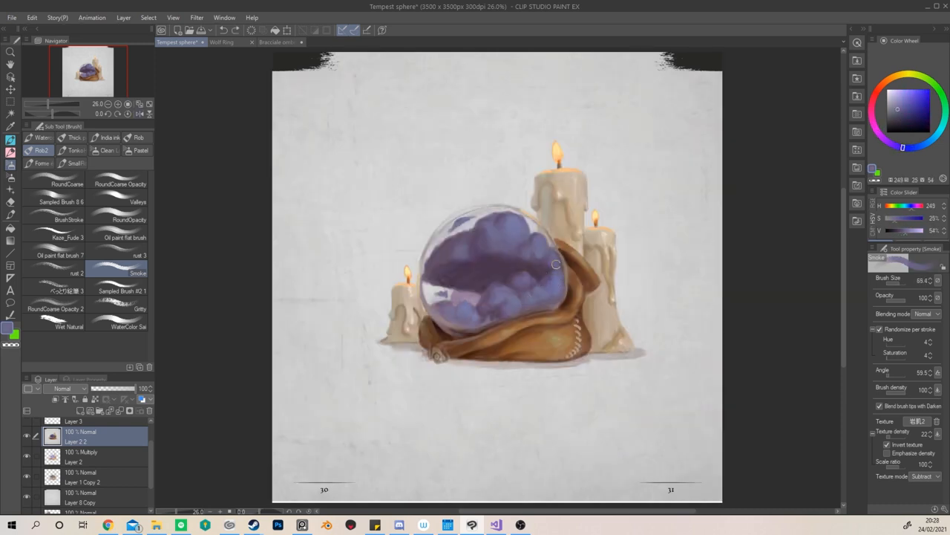
drag(555, 266, 459, 289)
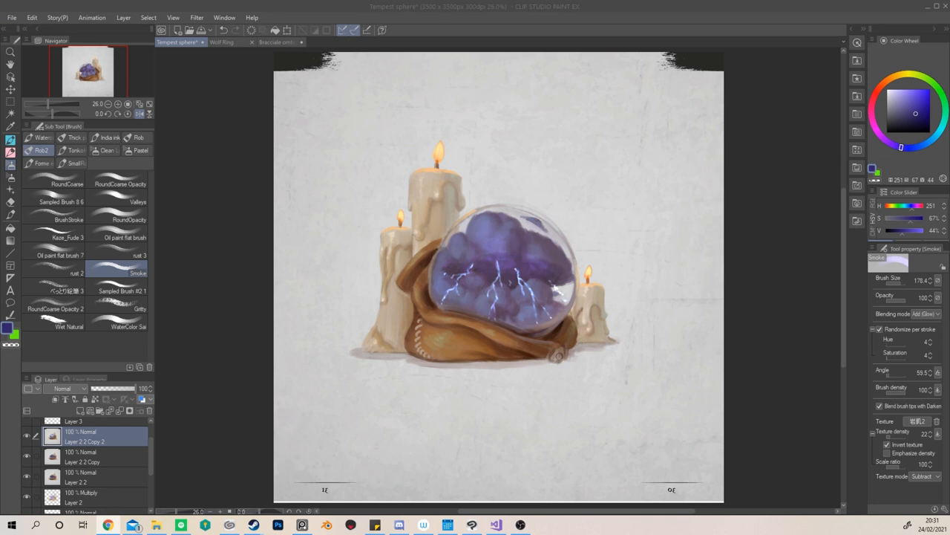
mouse_move(282, 363)
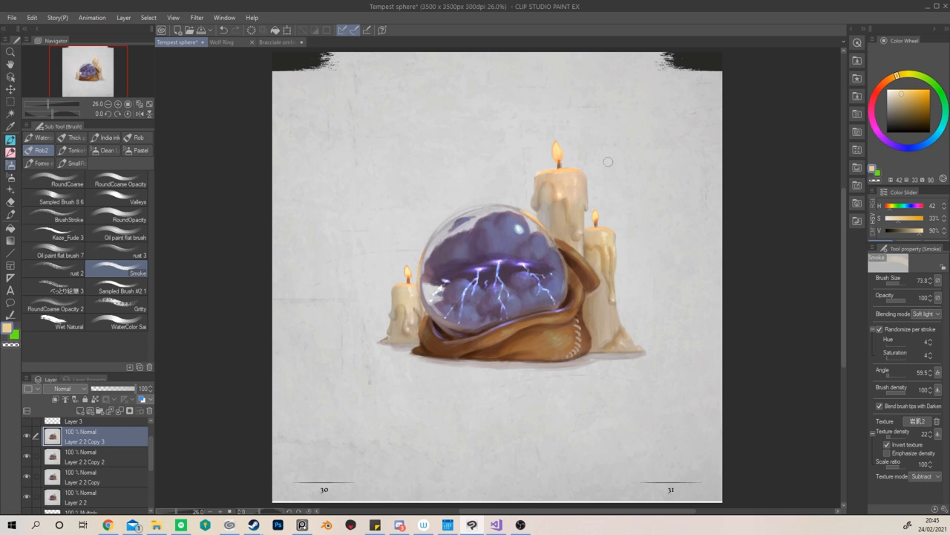
Step: Pick a warmer orange for the candlelight on the cloth
click(888, 78)
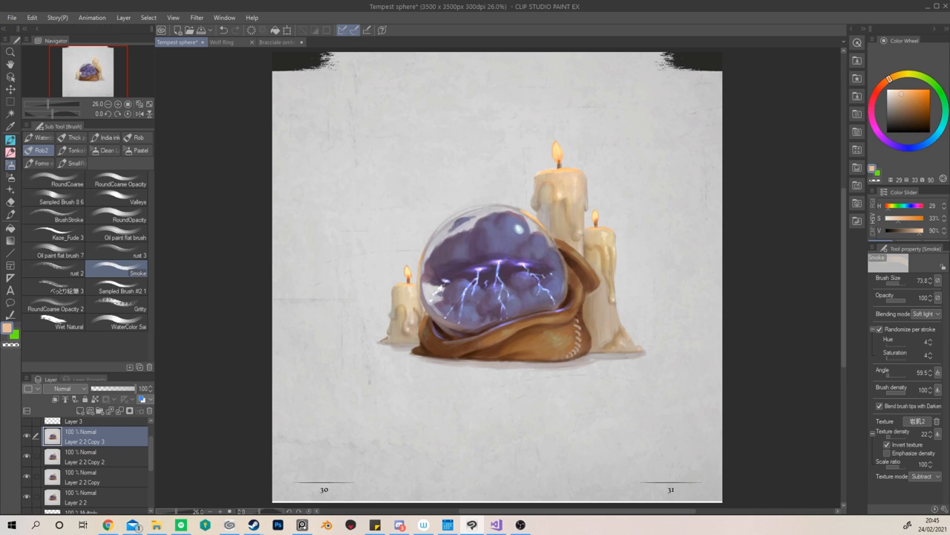